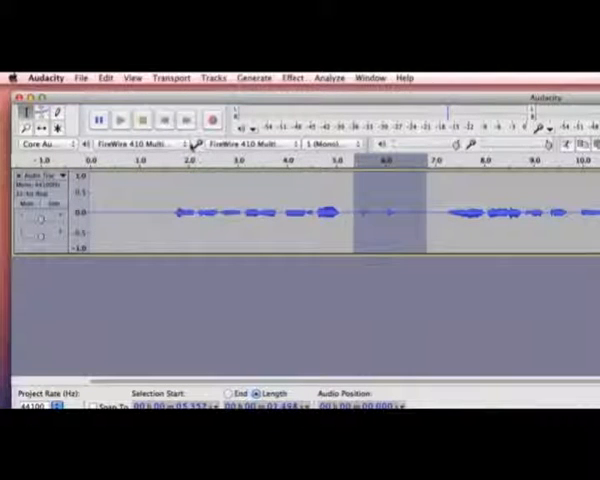
- Delete the selected silent gap between the first and second sung phrases
{"action": "left_click", "coordinate": [105, 77]}
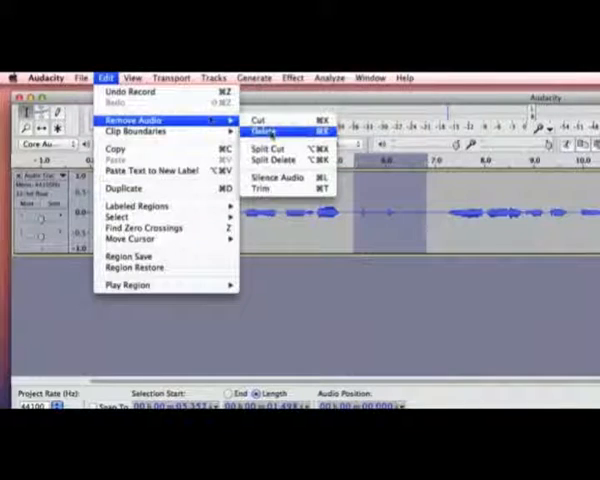
{"action": "left_click", "coordinate": [266, 132]}
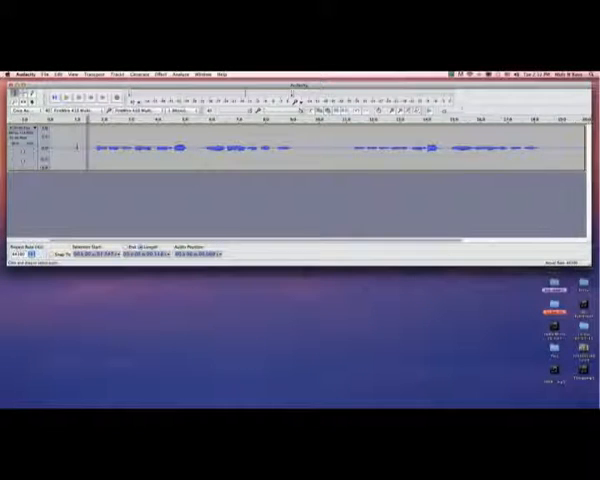
{"action": "left_click", "coordinate": [94, 74]}
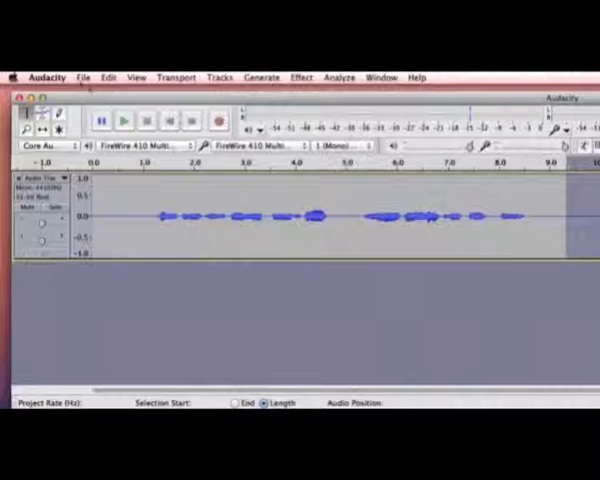
- Apply Amplify to the voice track so its waveform nearly fills the track height
{"action": "left_click", "coordinate": [107, 76]}
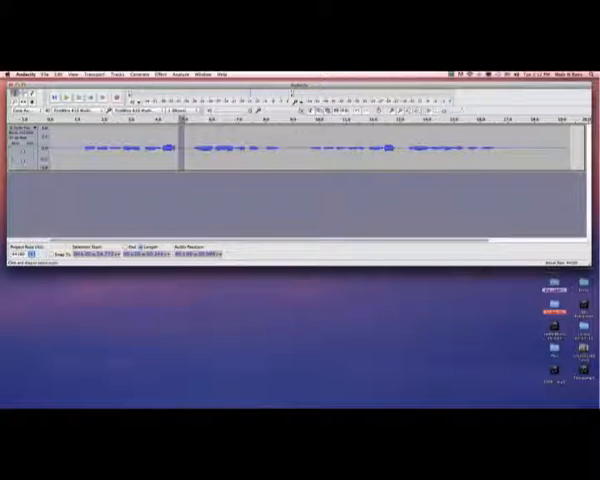
{"action": "left_click", "coordinate": [100, 75]}
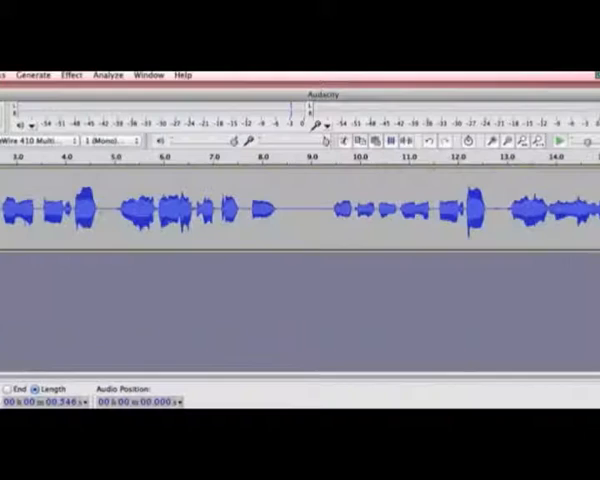
- Capture a noise profile from a quiet part, then run Noise Removal on the whole recording
{"action": "left_click", "coordinate": [71, 74]}
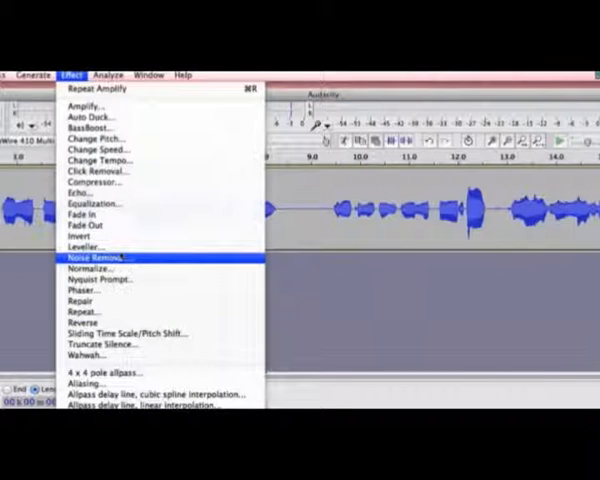
{"action": "left_click", "coordinate": [95, 257]}
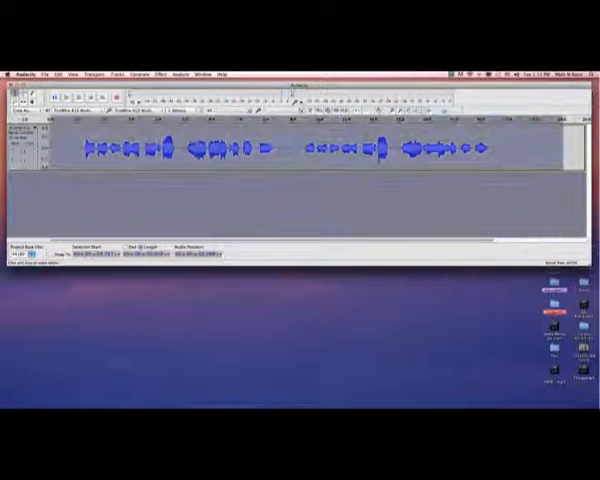
{"action": "left_click", "coordinate": [69, 74]}
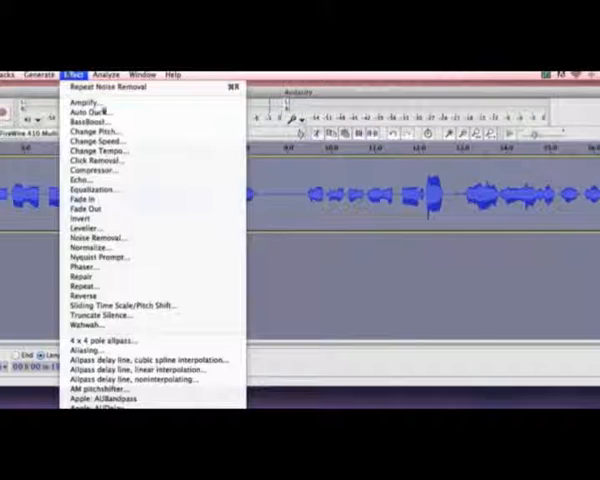
{"action": "mouse_move", "coordinate": [95, 239]}
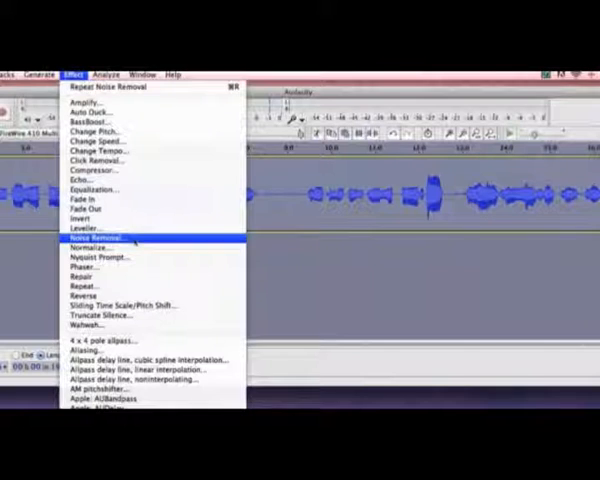
{"action": "left_click", "coordinate": [97, 240]}
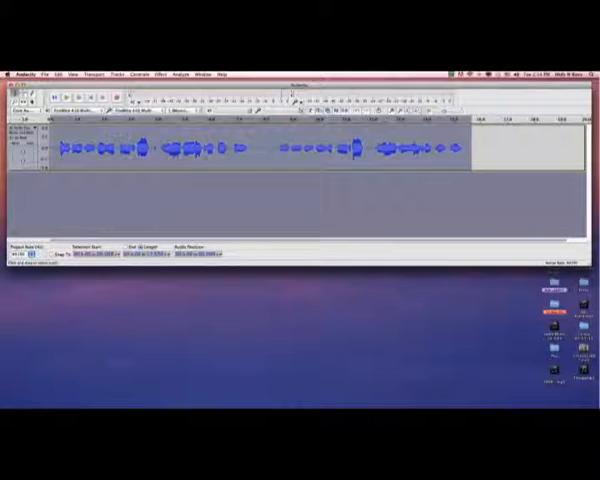
- Export the recording to the Desktop as WAV file '14-05-13 Twinkle'
{"action": "left_click", "coordinate": [84, 75]}
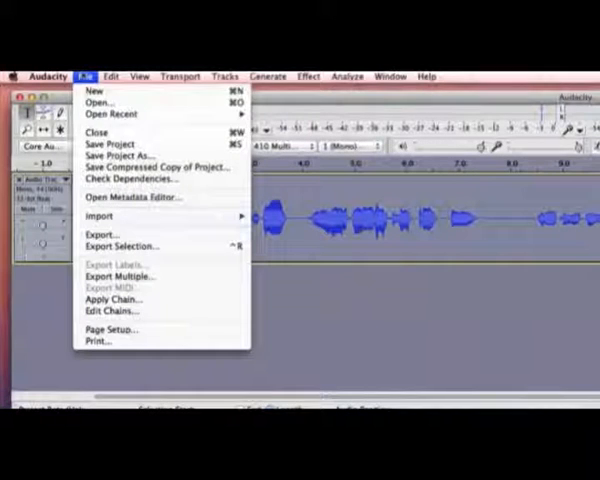
{"action": "left_click", "coordinate": [100, 233]}
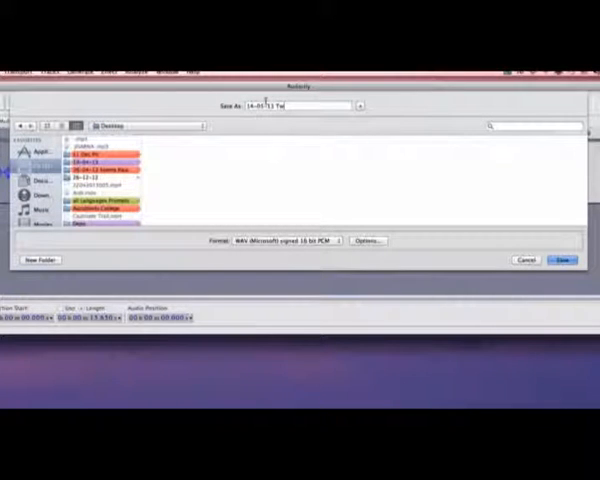
{"action": "type", "text": "winkle"}
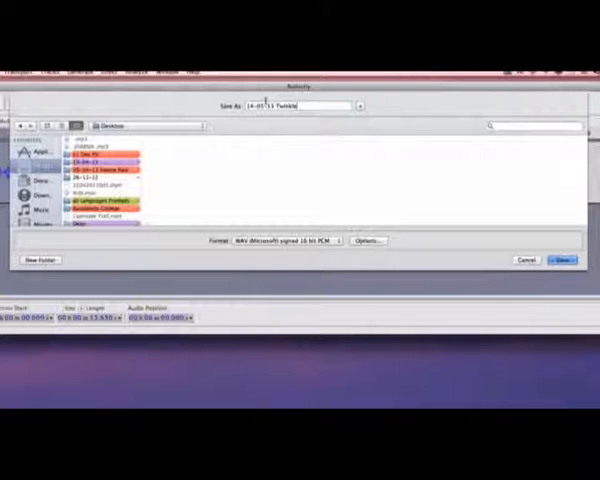
{"action": "left_click", "coordinate": [300, 240]}
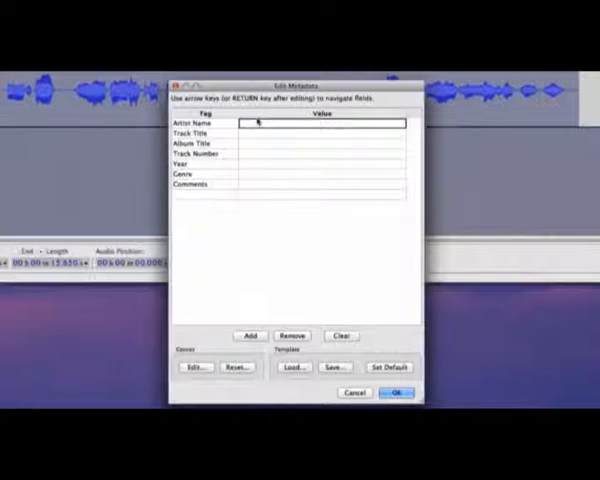
- Tag the export with artist 'Val' and track title 'Twinkle', then confirm
{"action": "type", "text": "Val"}
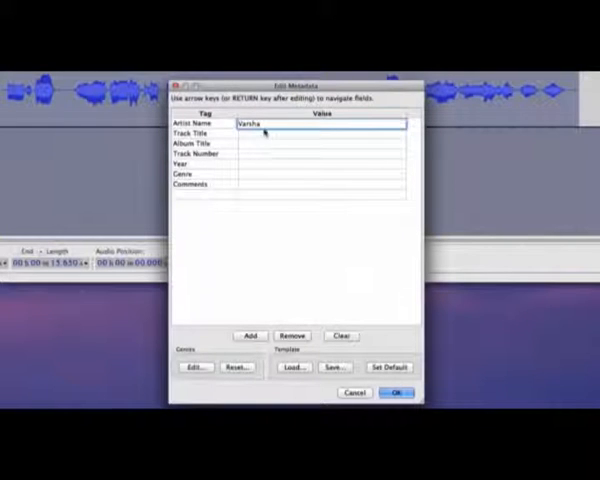
{"action": "type", "text": "Twinkle"}
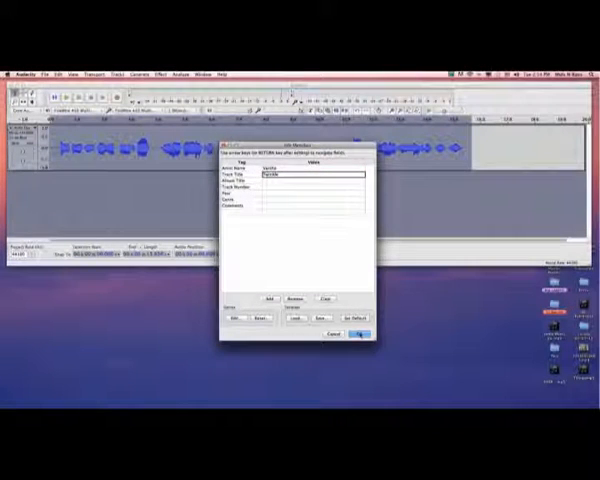
{"action": "left_click", "coordinate": [359, 326]}
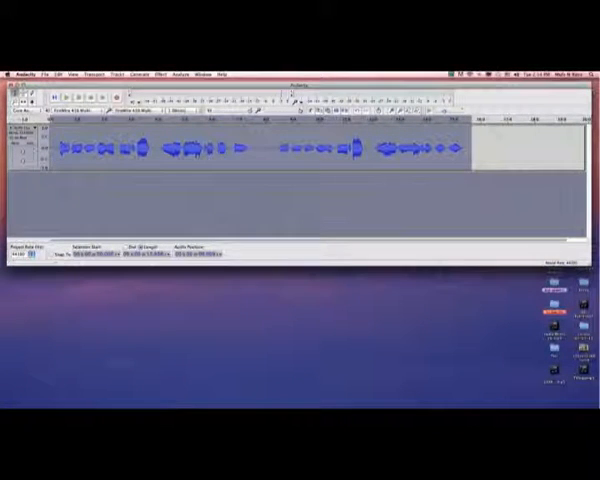